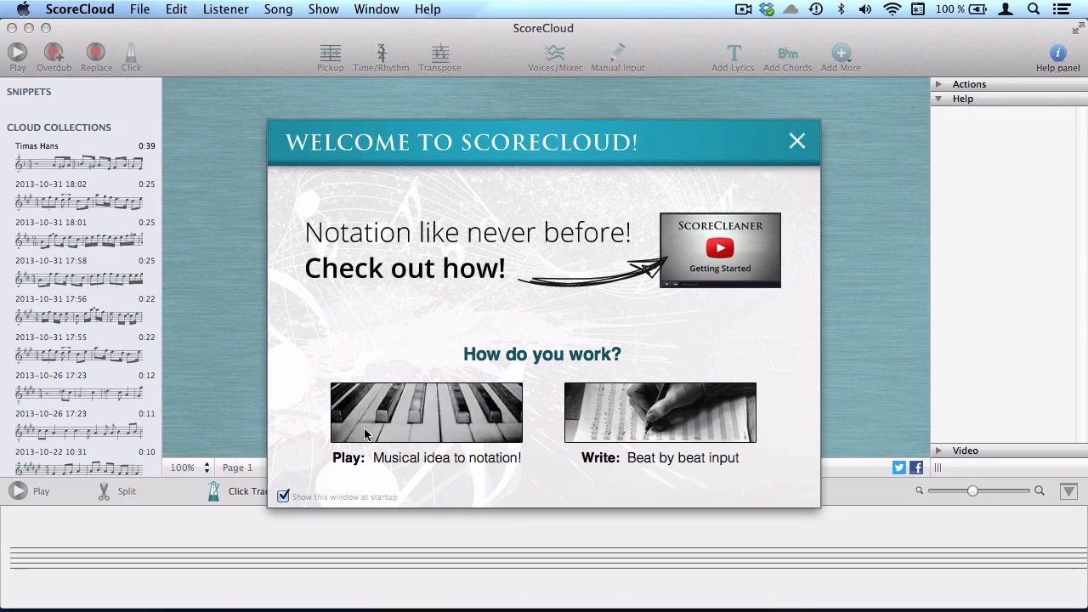
Step: Close the Welcome to ScoreCloud dialog to reveal the workspace and on-screen piano
left_click(795, 139)
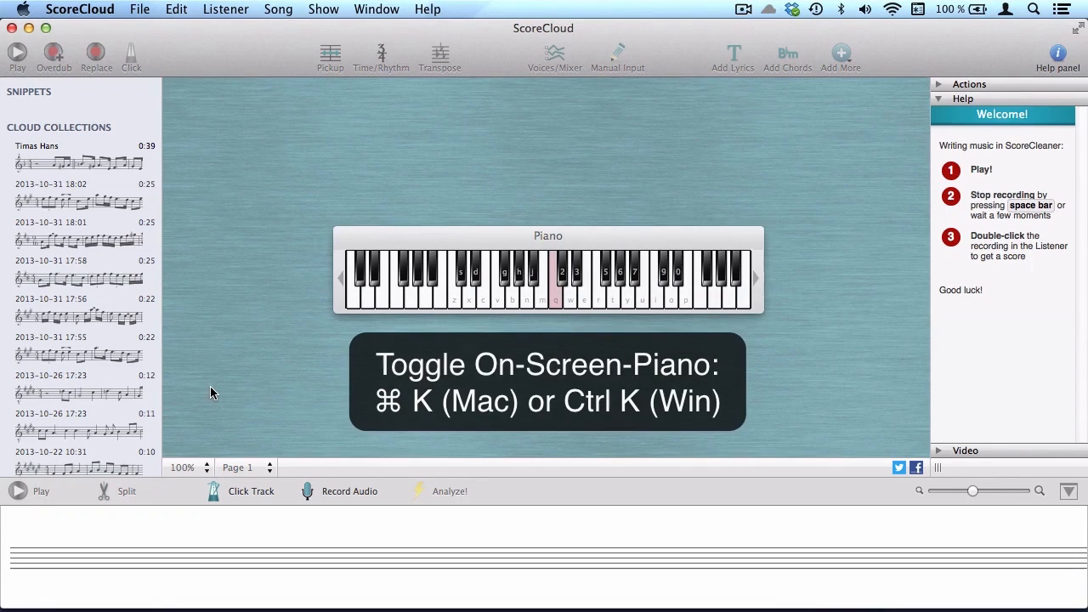
Step: Hide the on-screen piano with Cmd+K and record the piano passage into the Listener
key("cmd+k")
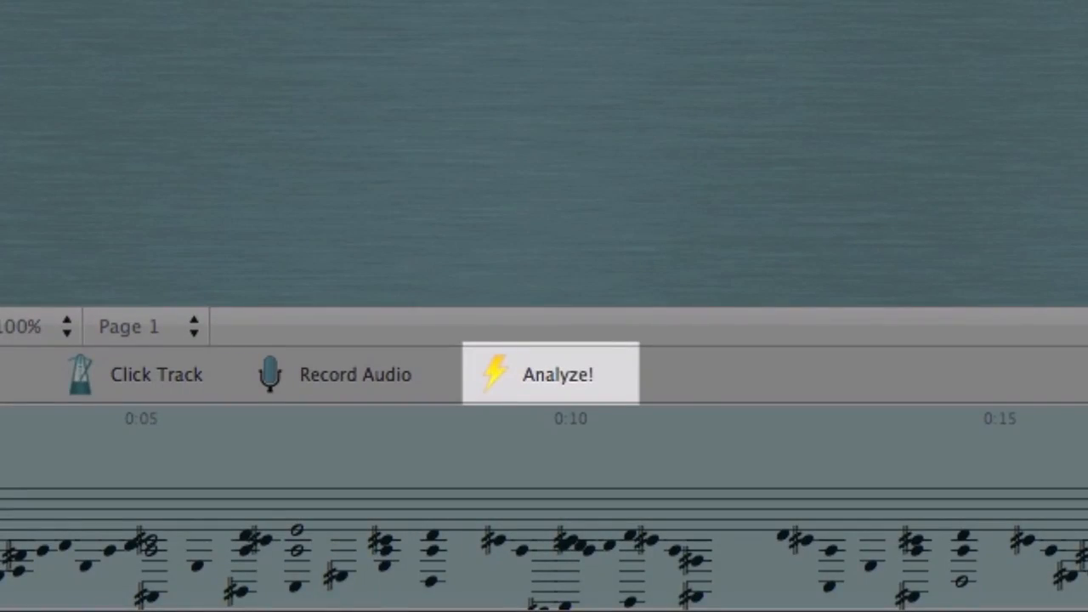
Step: Analyze the recorded snippet into a two-staff piano score in A major
left_click(550, 374)
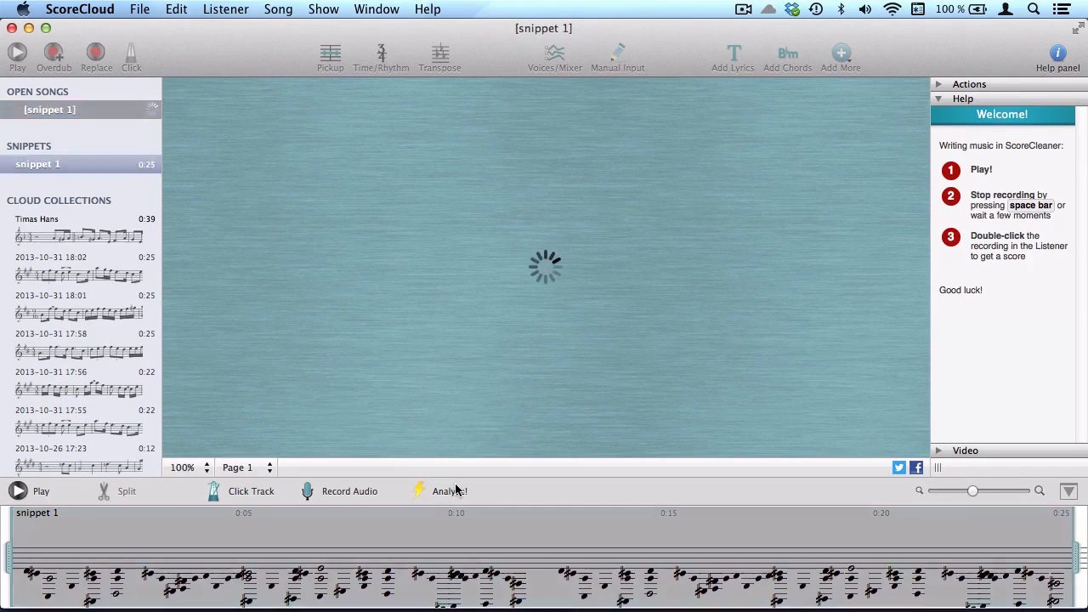
left_click(449, 490)
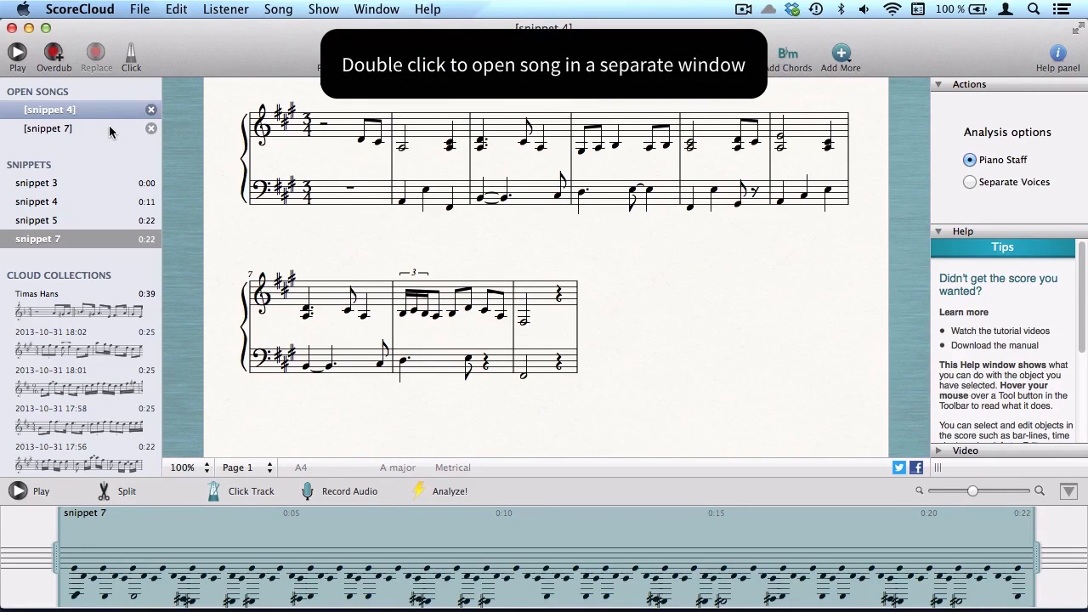
Step: Open an analysed song from the Open Songs sidebar in its own window
double_click(47, 129)
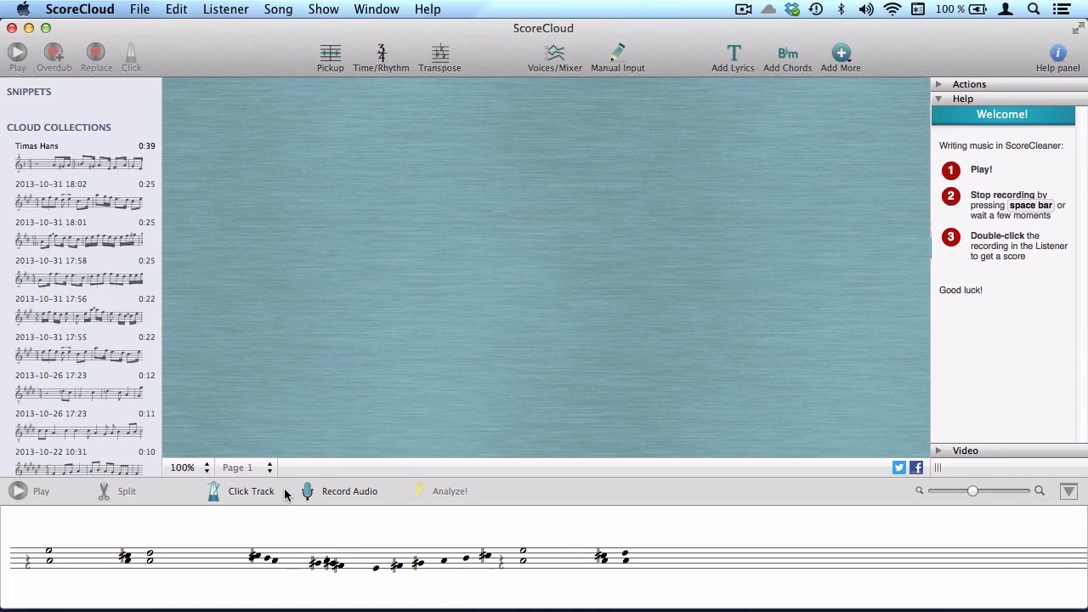
Step: Show the Record with Click Track dialog at tempo 113, 3/4, two-bar intro
left_click(252, 489)
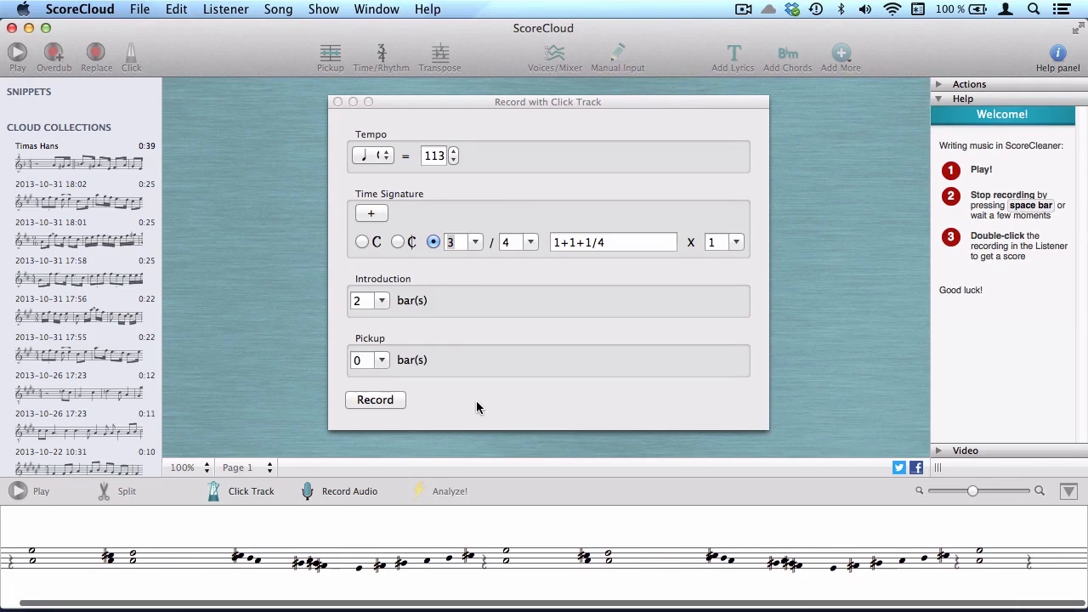
Step: Record a take against the click track and analyze it into 'snippet 1' at tempo 113
left_click(374, 399)
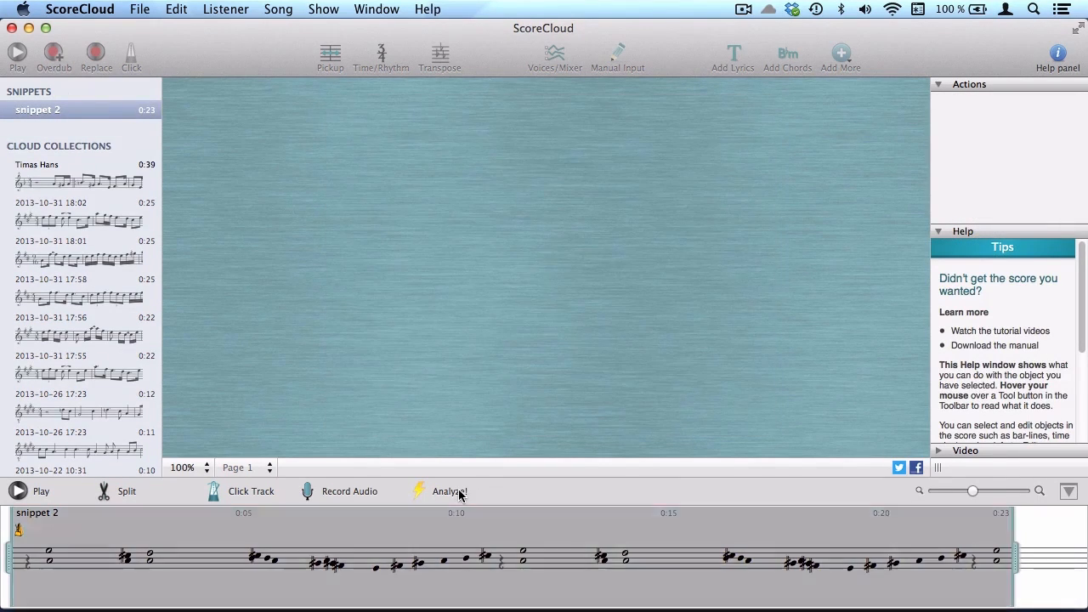
left_click(449, 490)
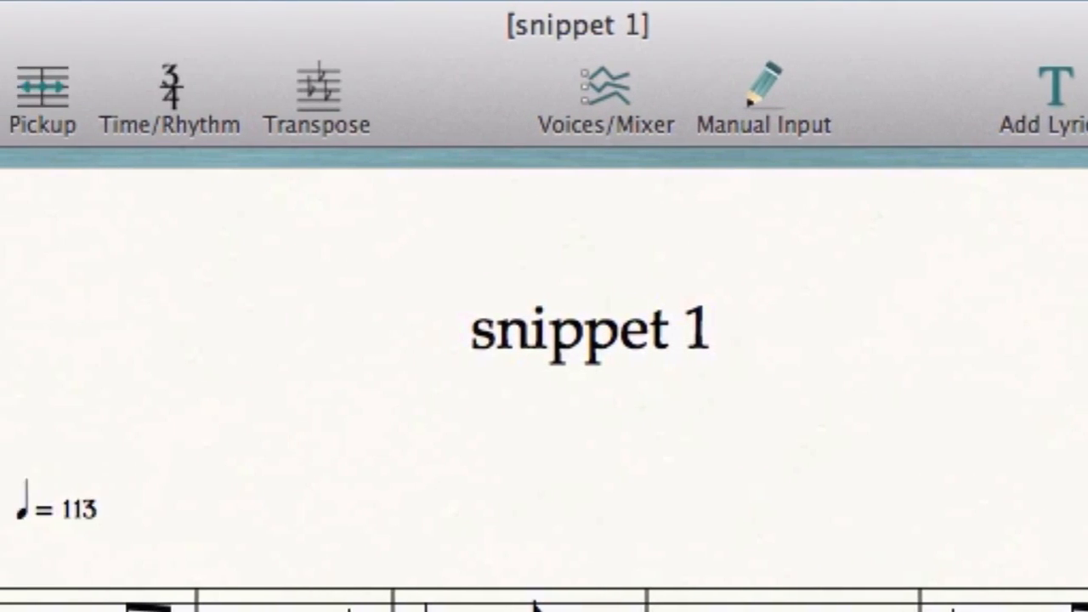
left_click(170, 94)
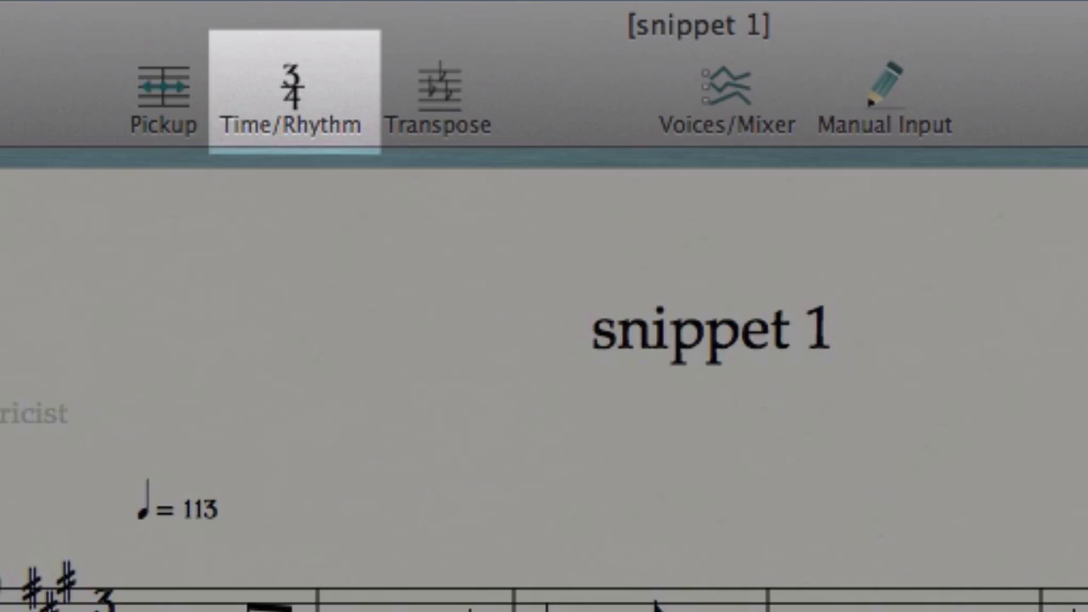
left_click(724, 97)
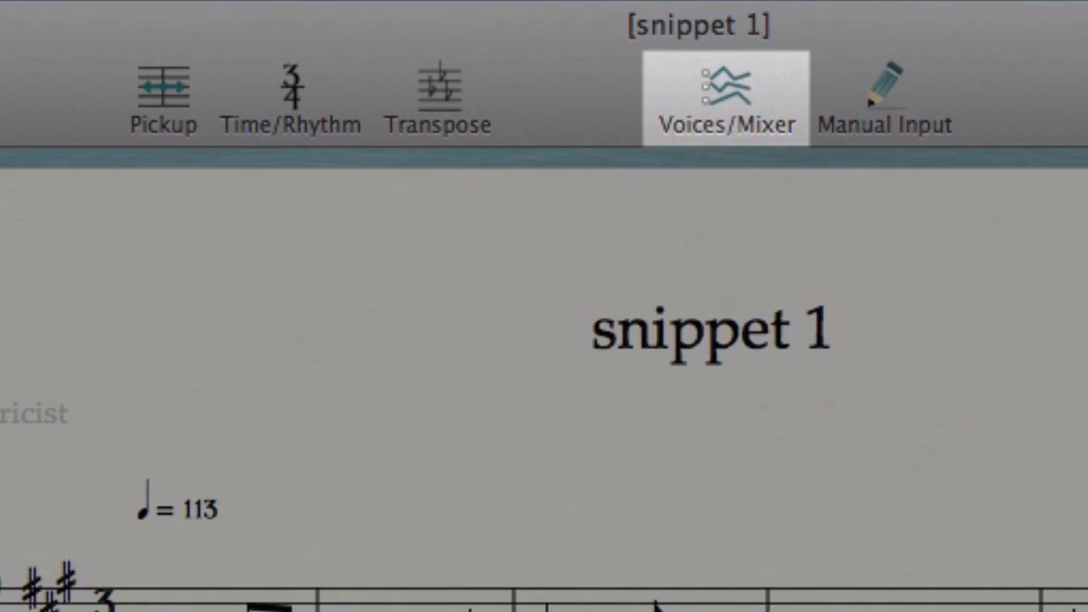